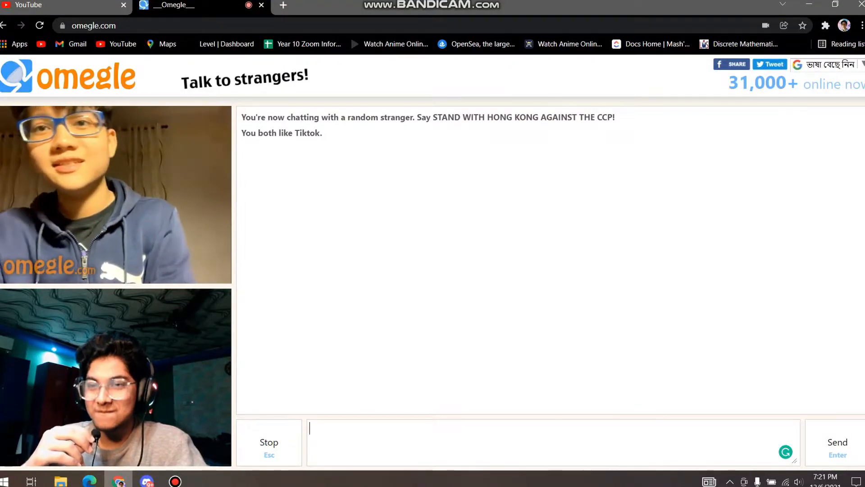
- Start a new Omegle chat with another stranger who shares the TikTok interest
{"action": "left_click", "coordinate": [269, 442]}
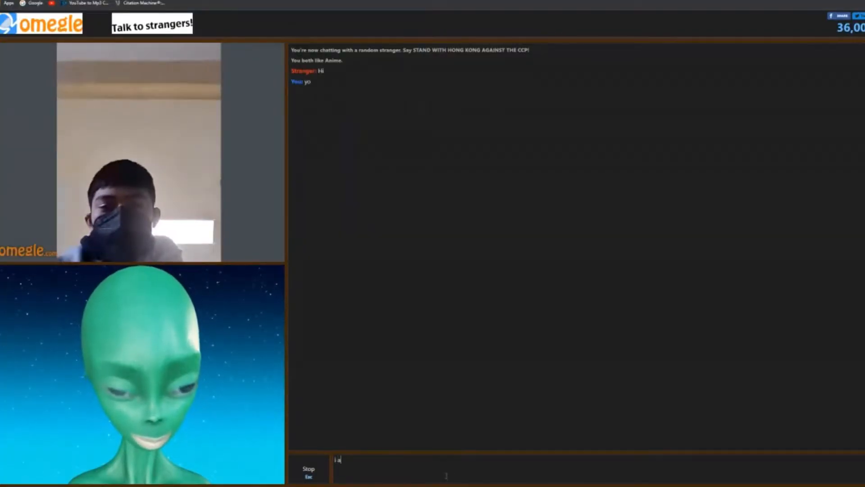
{"action": "key", "text": "enter"}
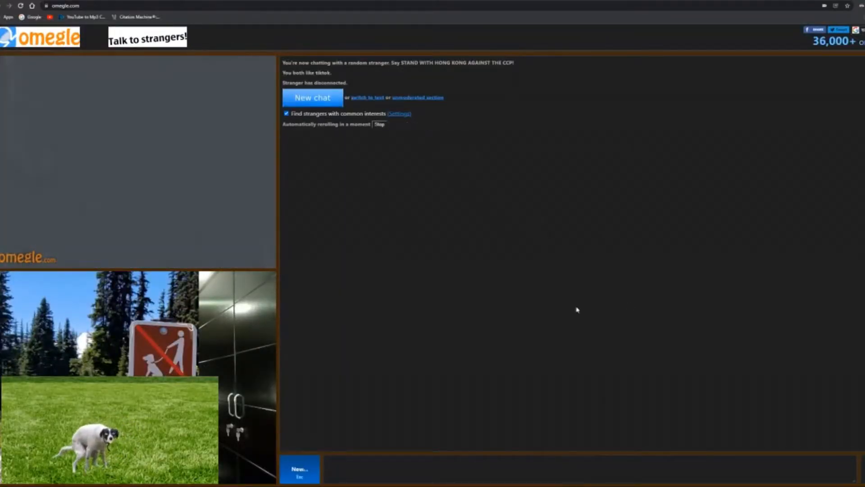
{"action": "left_click", "coordinate": [313, 97]}
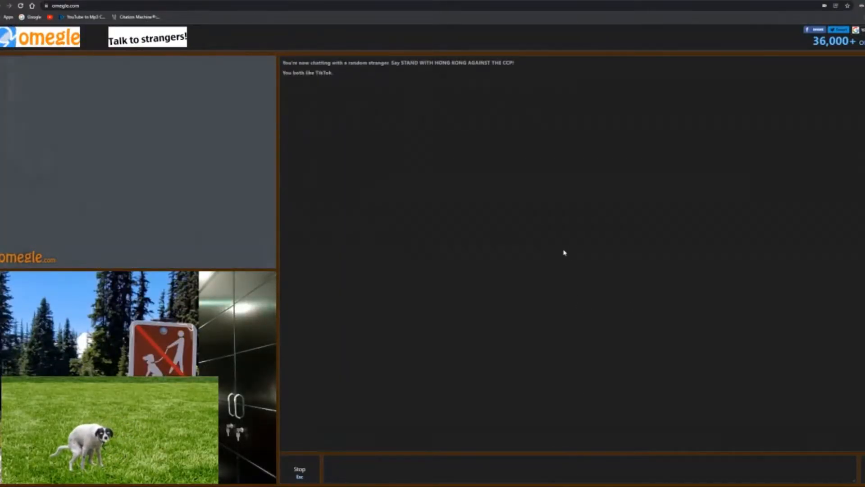